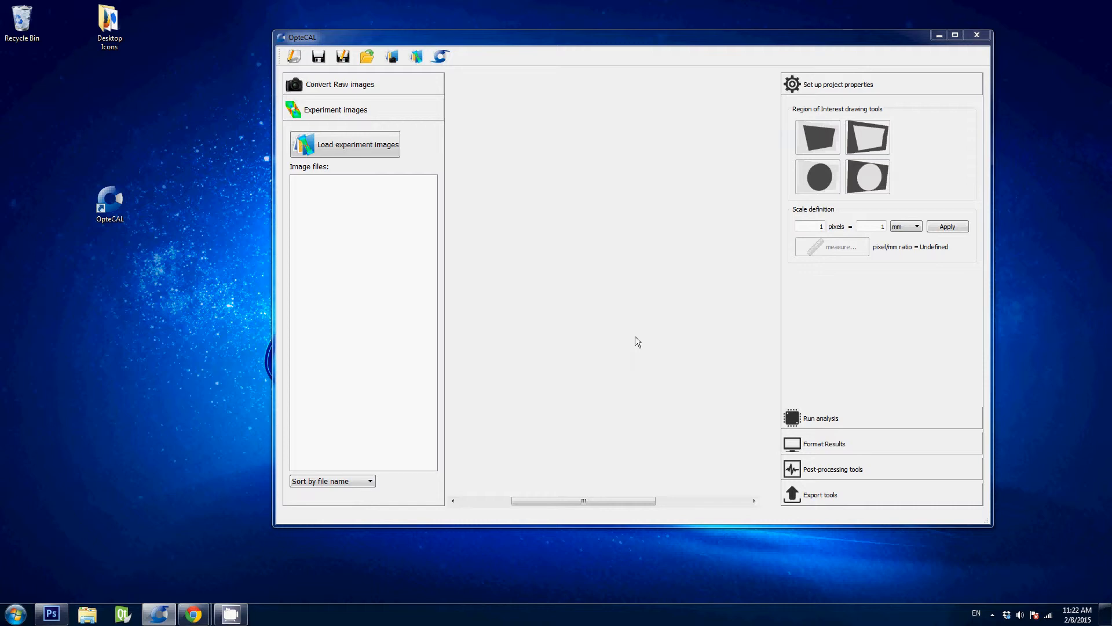
mouse_move(576, 340)
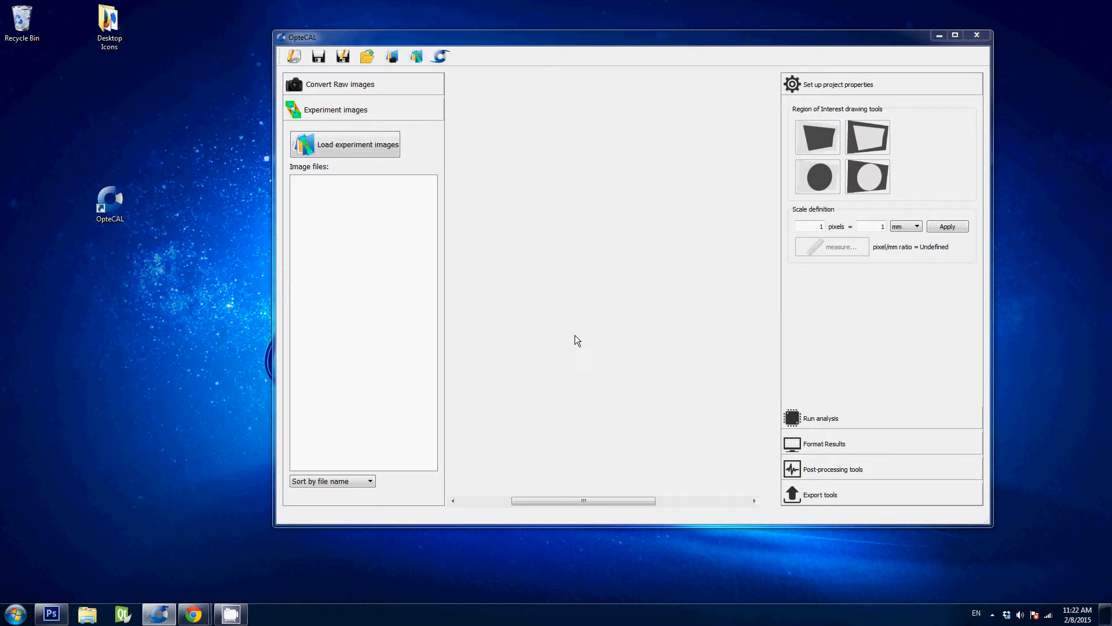
mouse_move(537, 274)
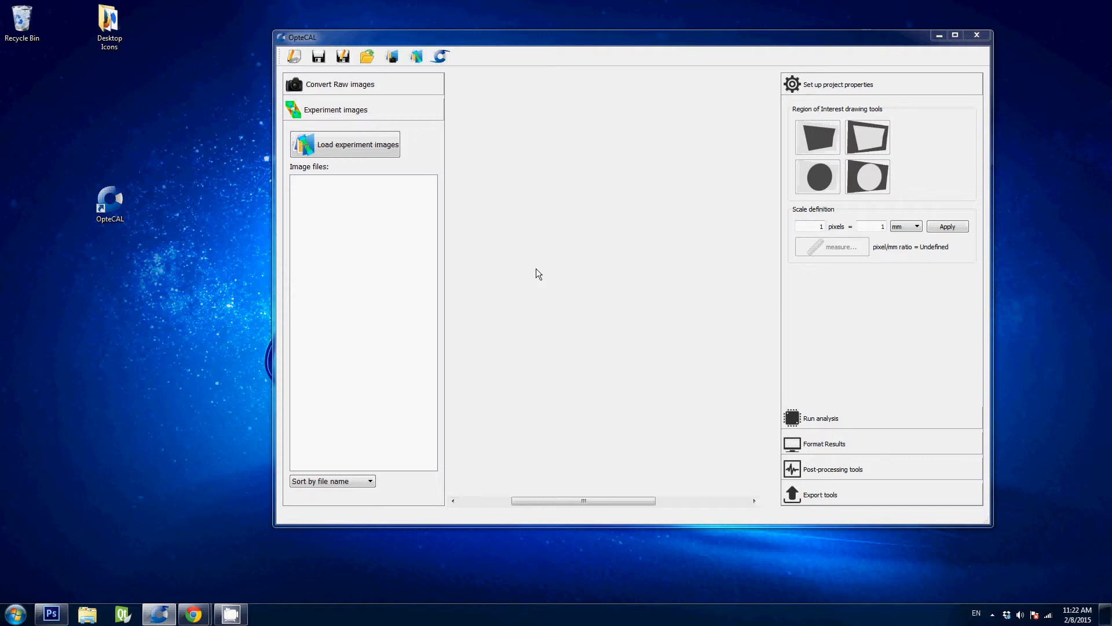
mouse_move(315, 134)
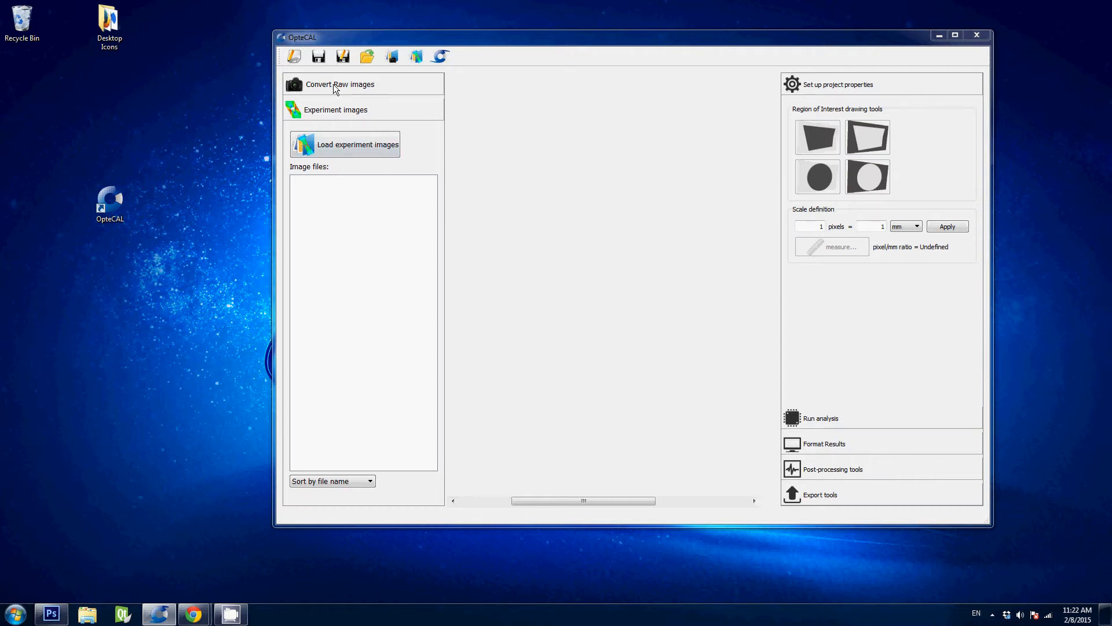
- Load the Canon CR2 files into the Convert Raw Images list
left_click(340, 83)
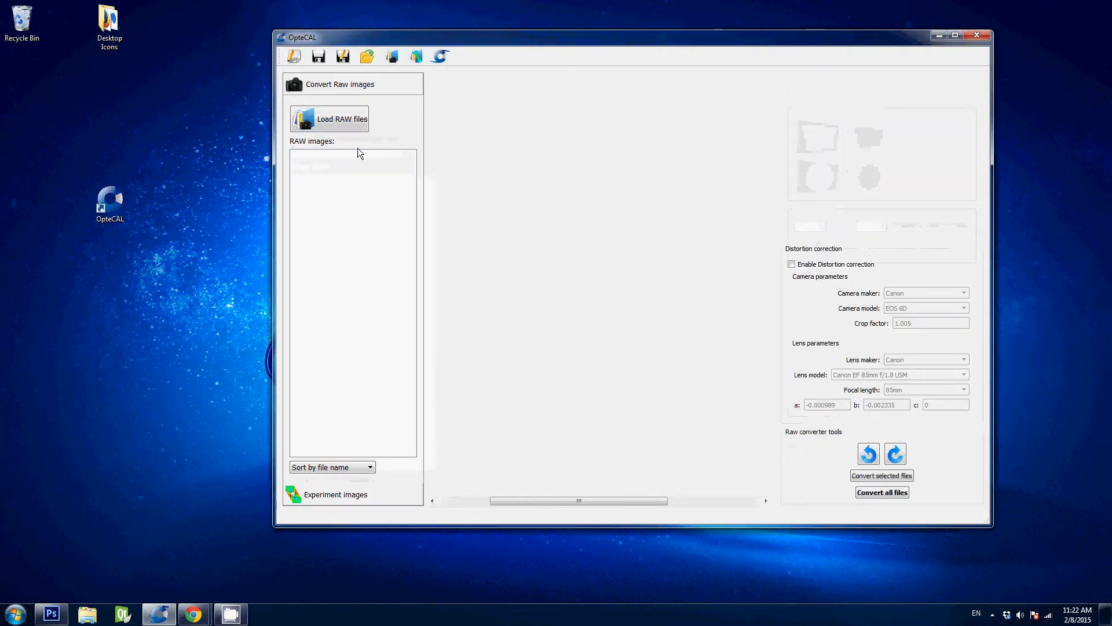
left_click(329, 118)
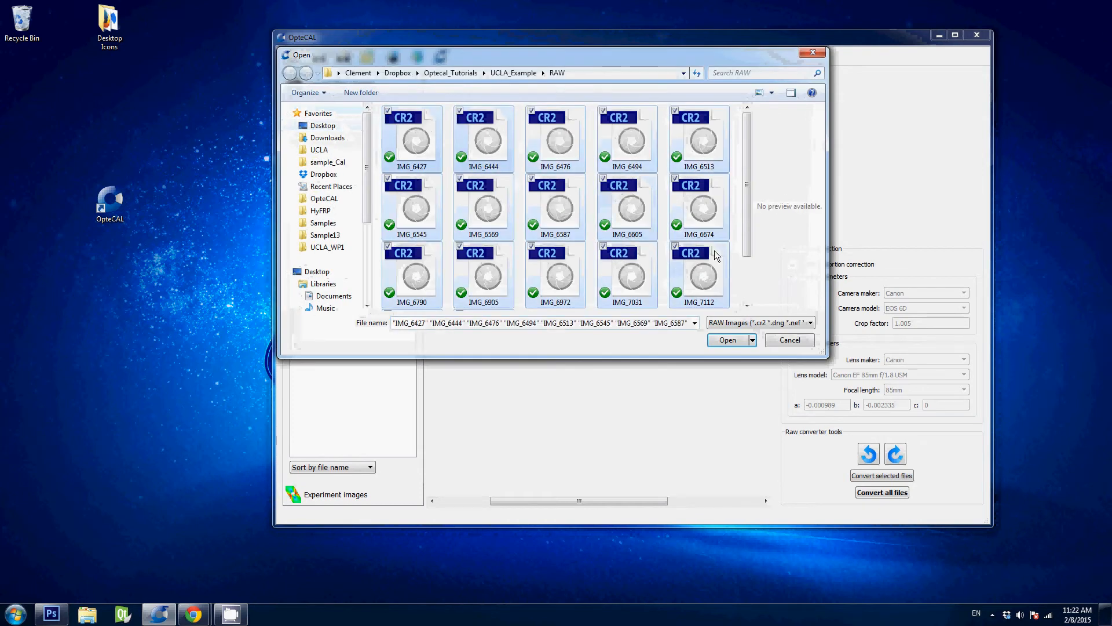
left_click(726, 339)
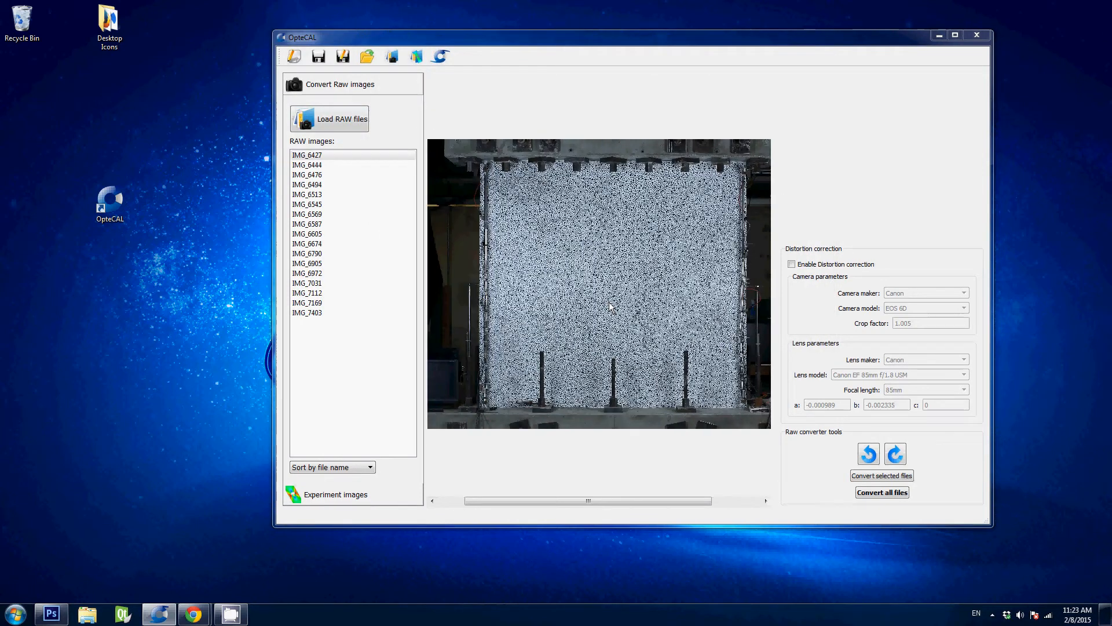
mouse_move(471, 525)
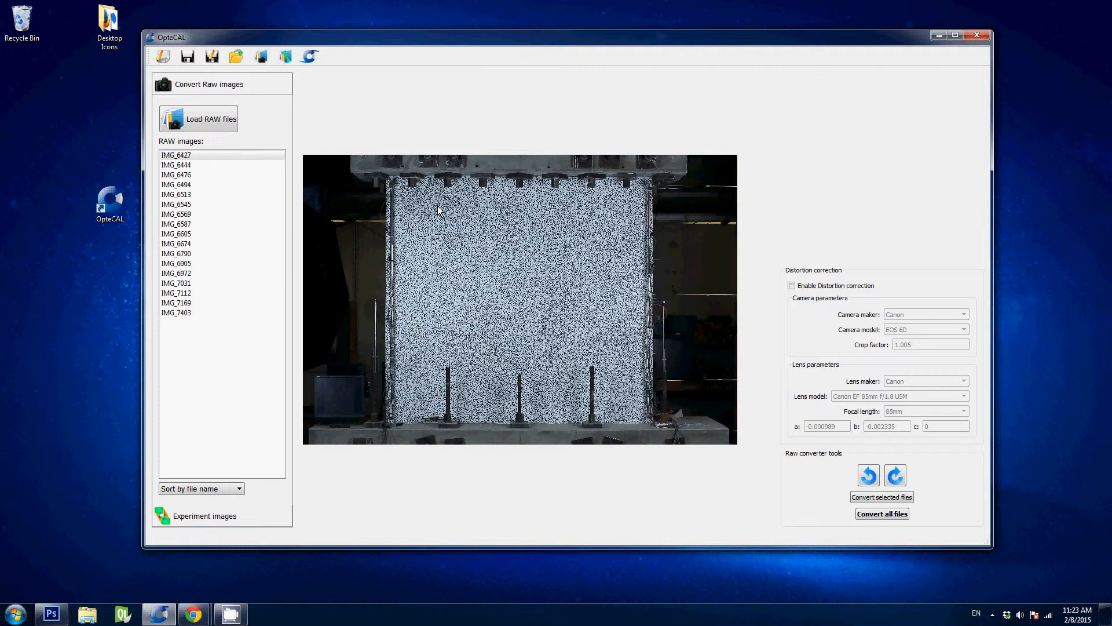
mouse_move(326, 213)
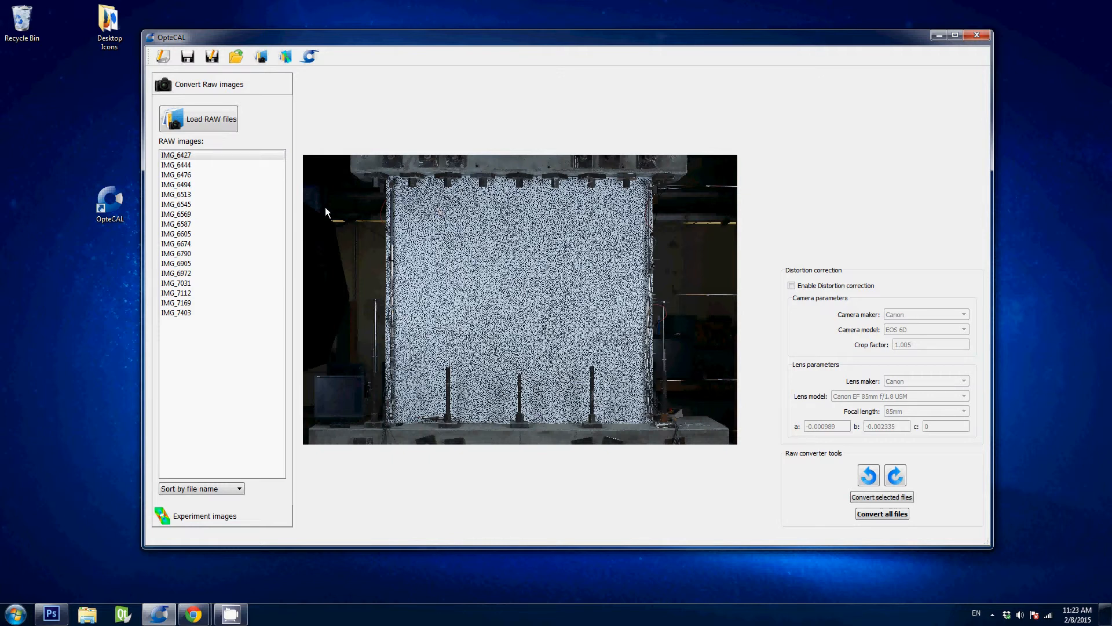
- Preview the speckle-pattern images IMG_6587, IMG_6905 and IMG_6494, rotating one and back
left_click(176, 223)
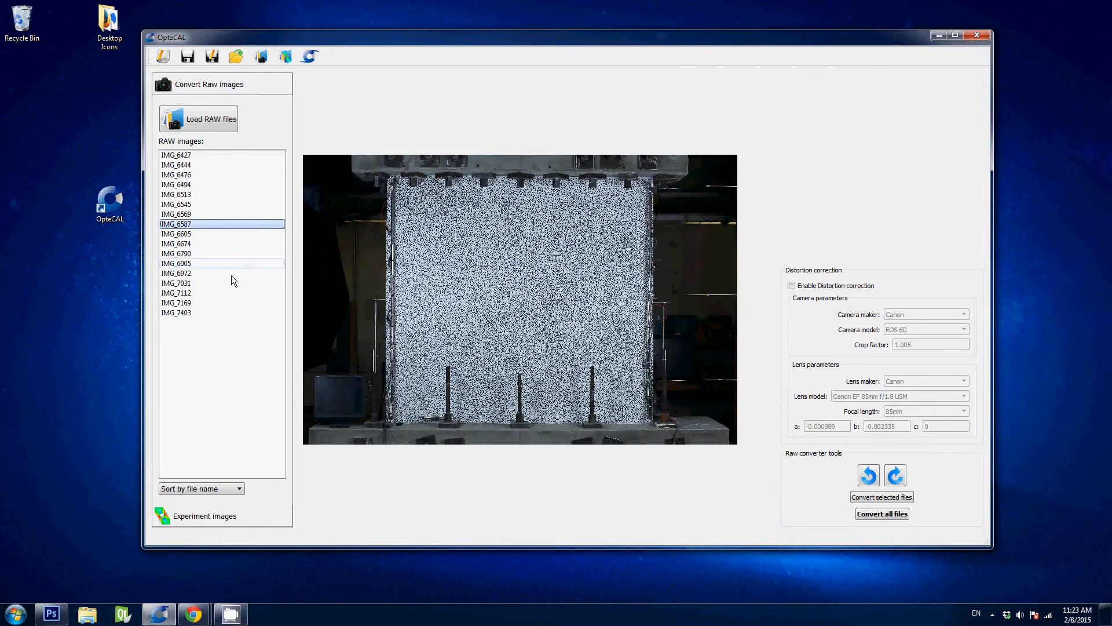
left_click(176, 263)
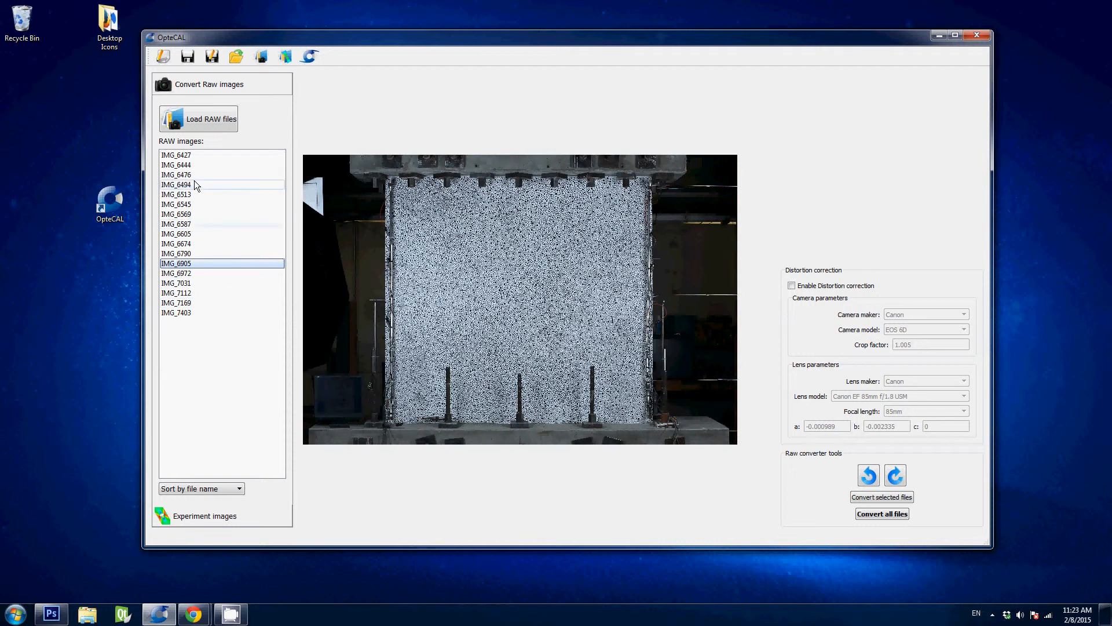
left_click(177, 184)
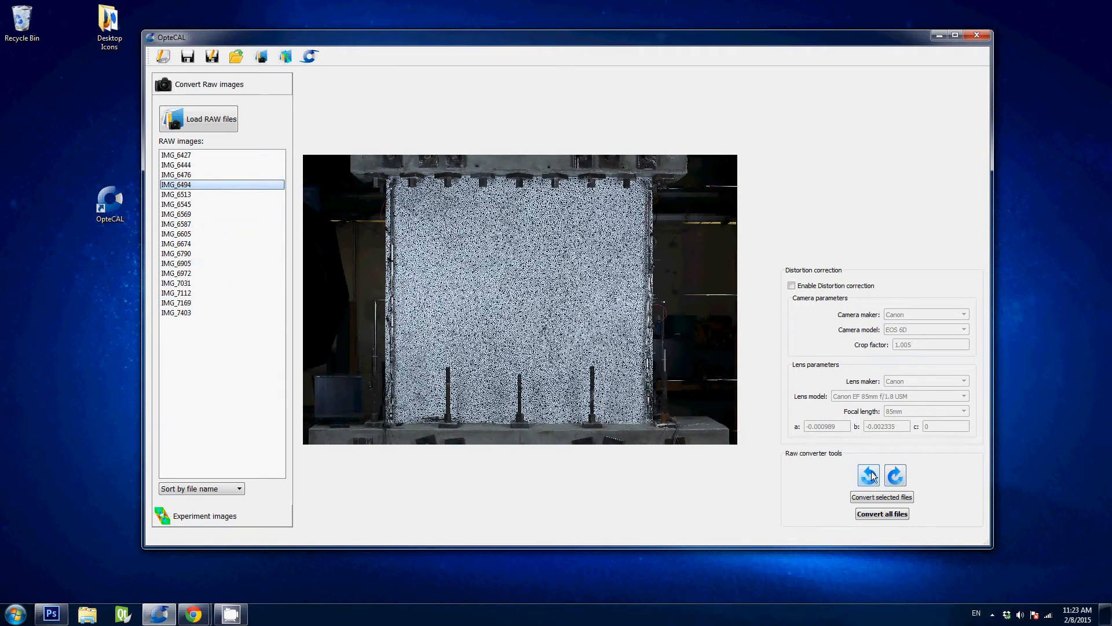
left_click(869, 475)
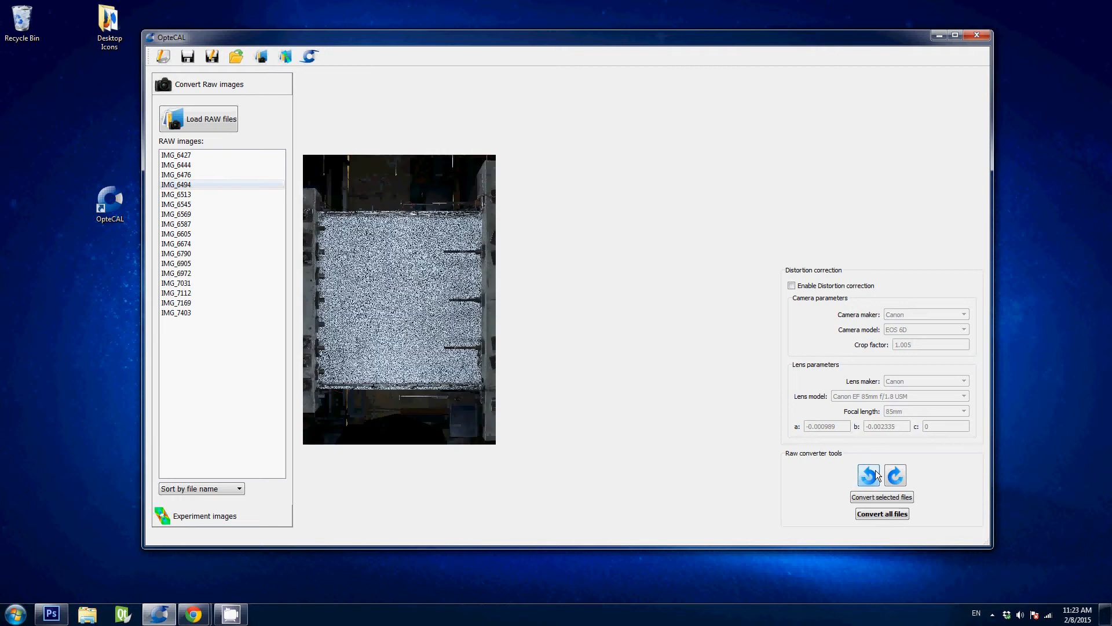
left_click(868, 475)
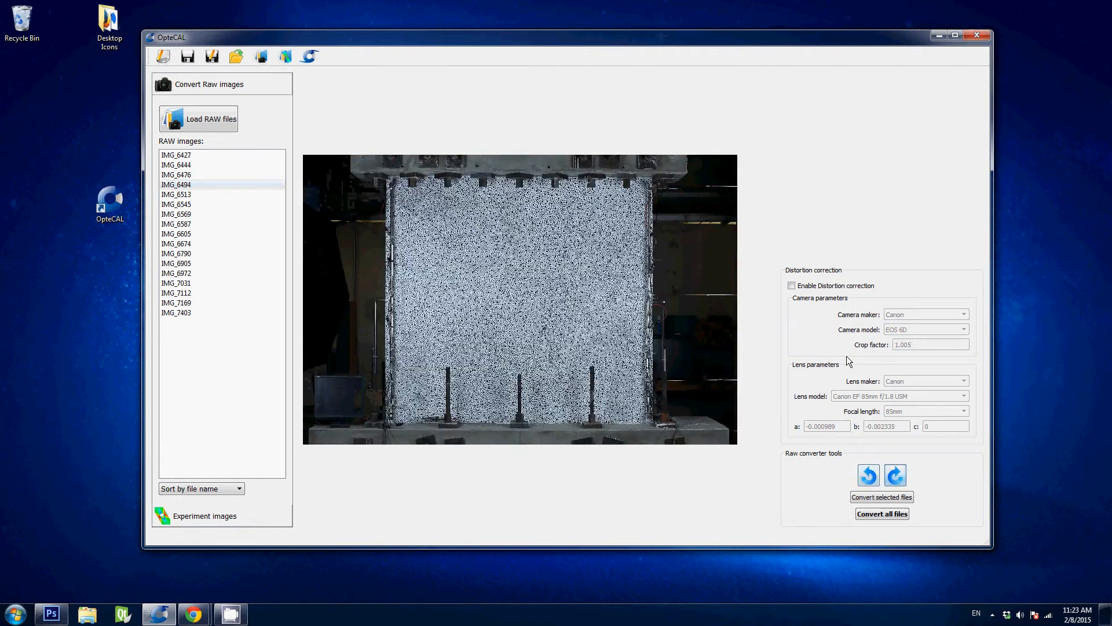
left_click(176, 263)
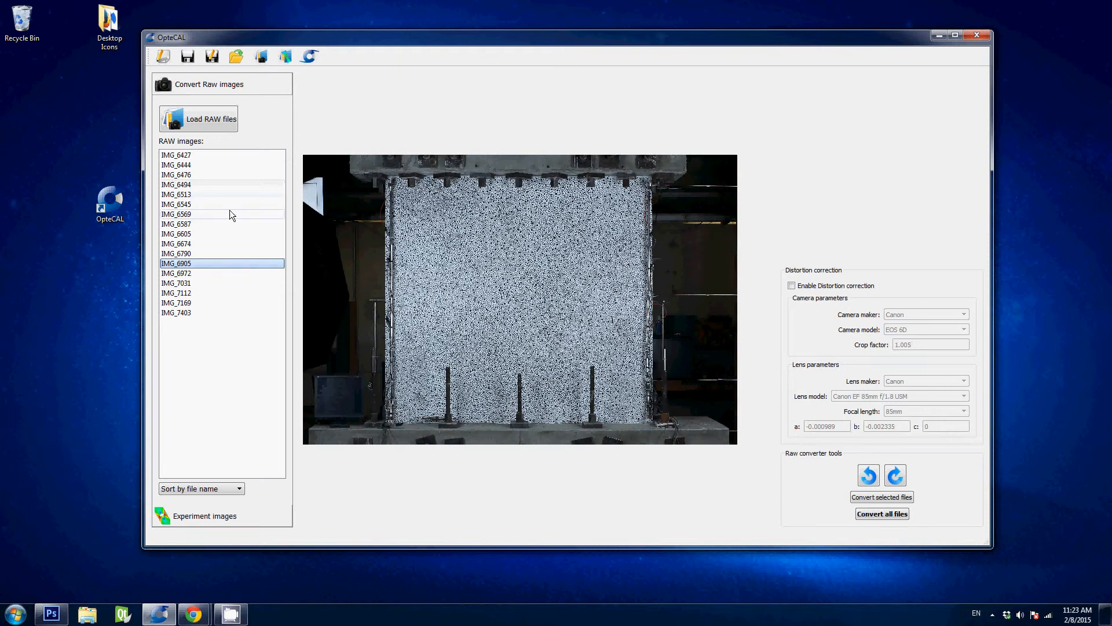
- Remove IMG_6444 from the raw image list
right_click(176, 165)
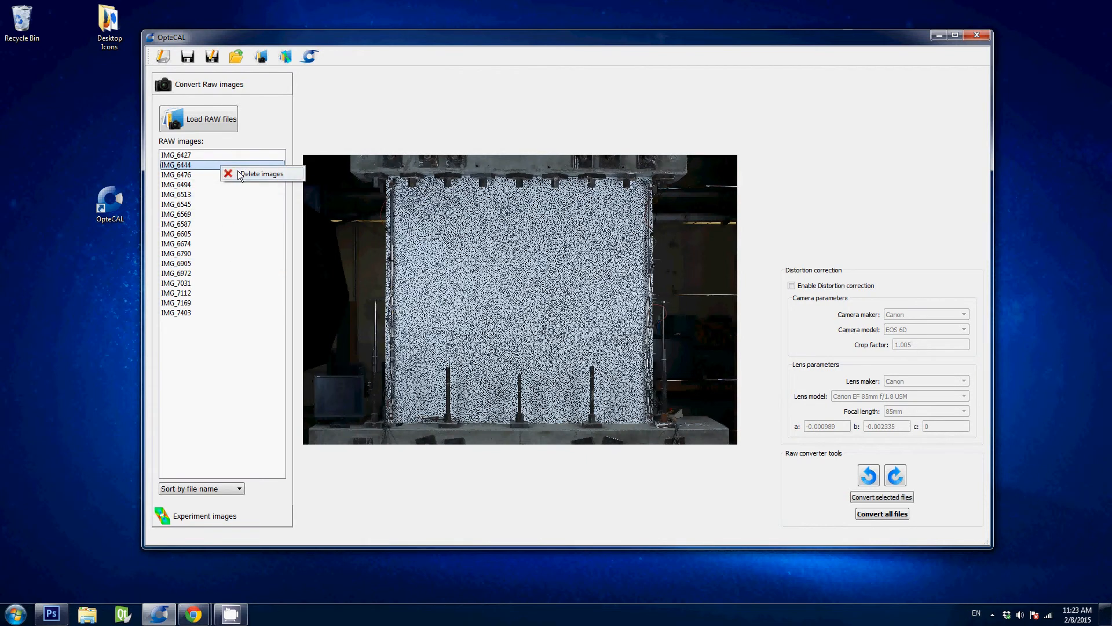
left_click(262, 173)
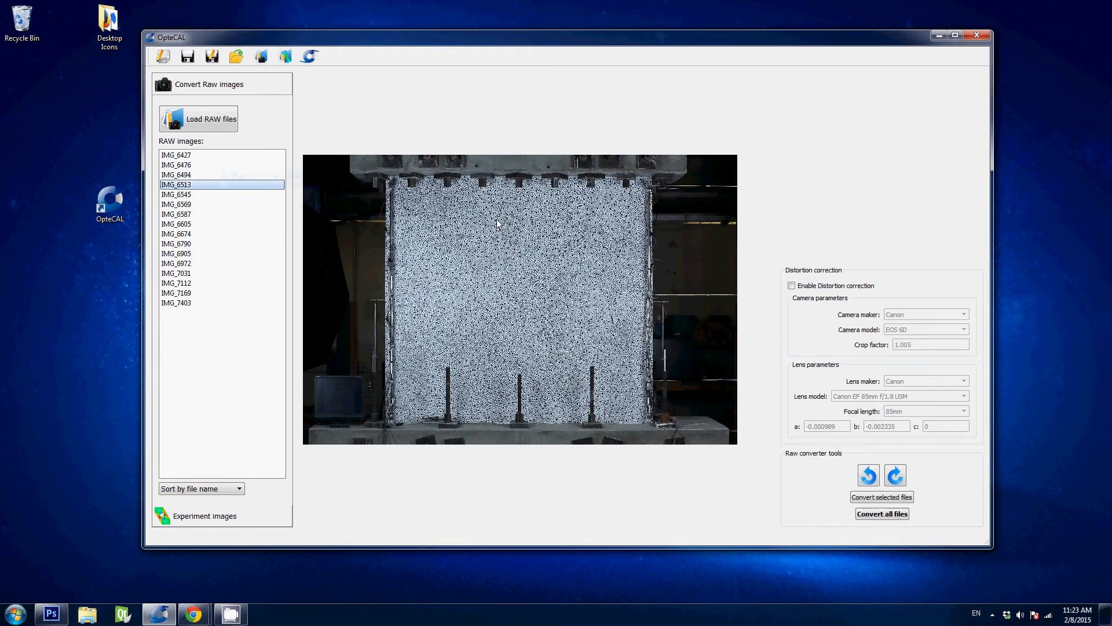
mouse_move(411, 232)
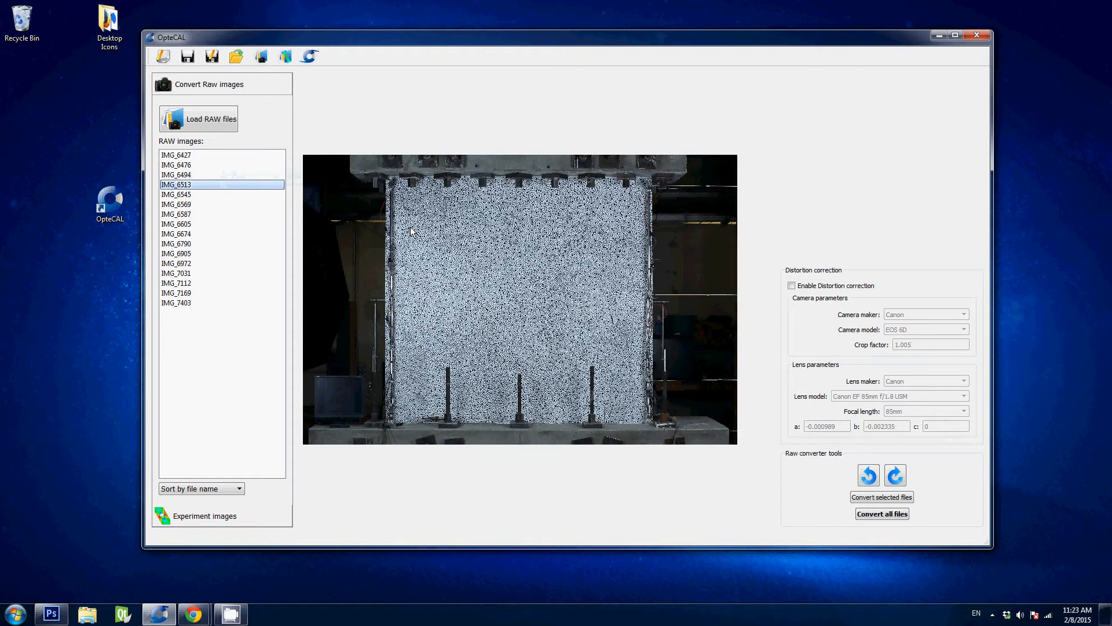
mouse_move(821, 288)
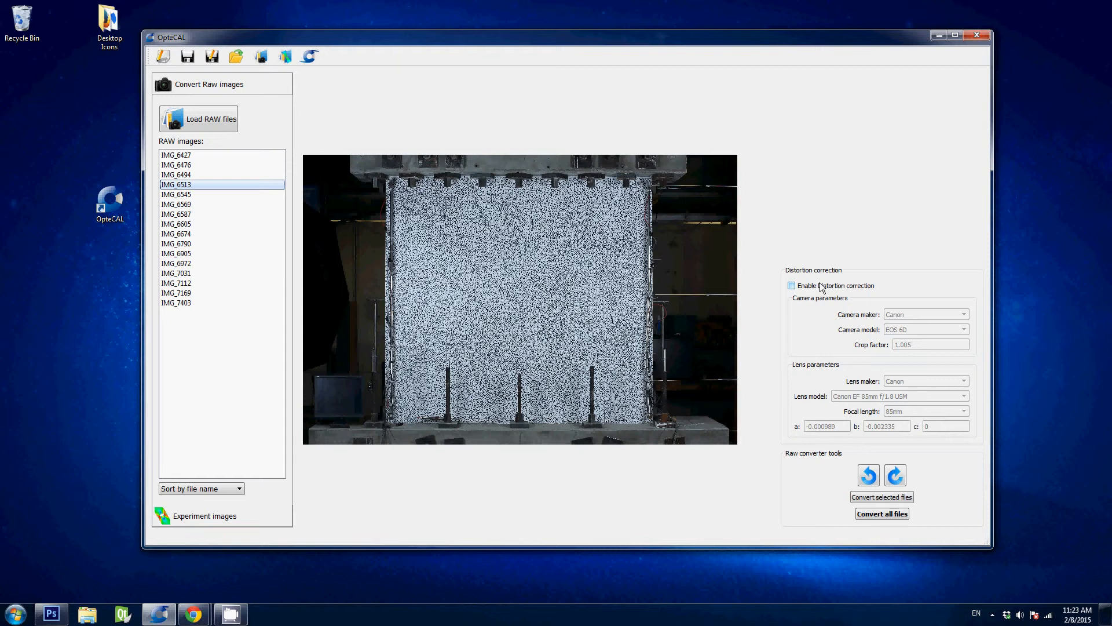
mouse_move(821, 287)
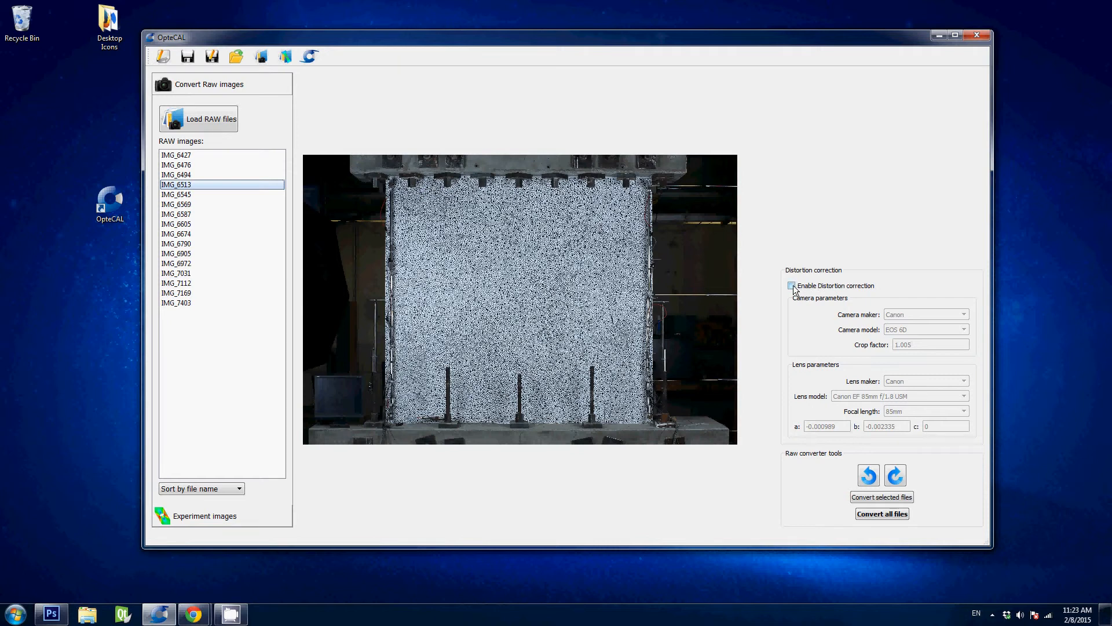
- Enable distortion correction for a Canon EOS 6D with the Canon EF 85mm f/1.8 USM lens, toggling it to compare
left_click(791, 285)
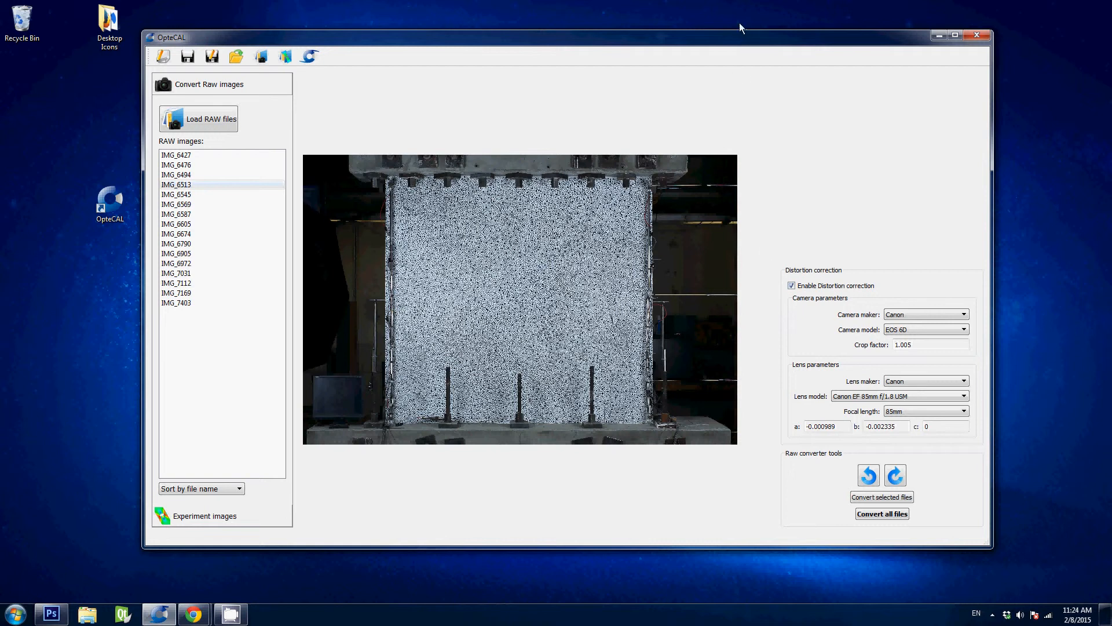
left_click(956, 35)
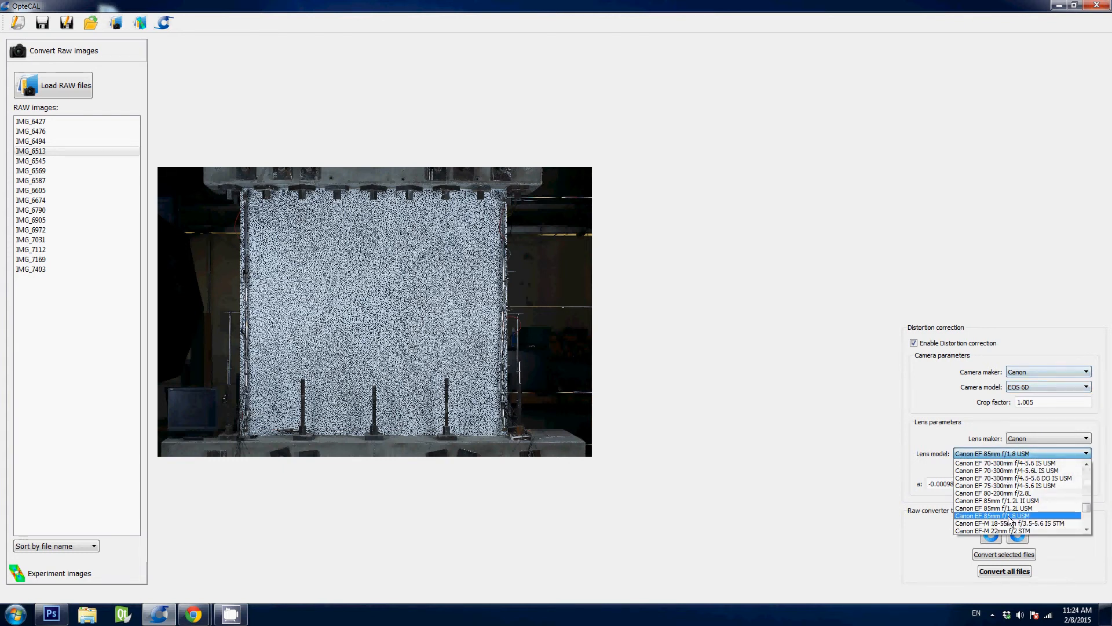
left_click(996, 515)
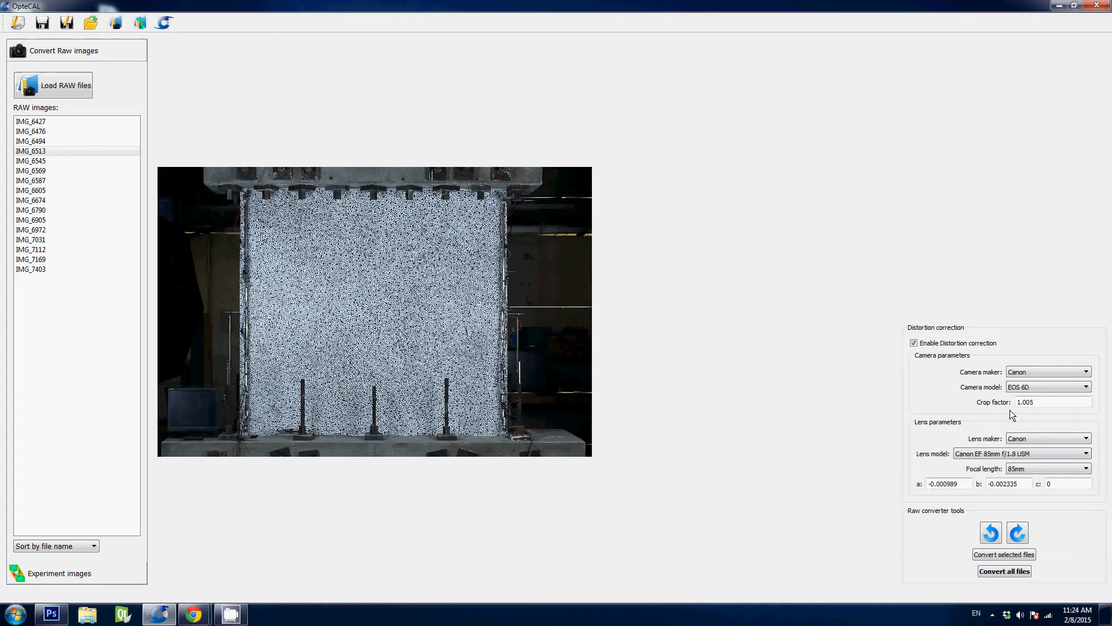
mouse_move(1088, 509)
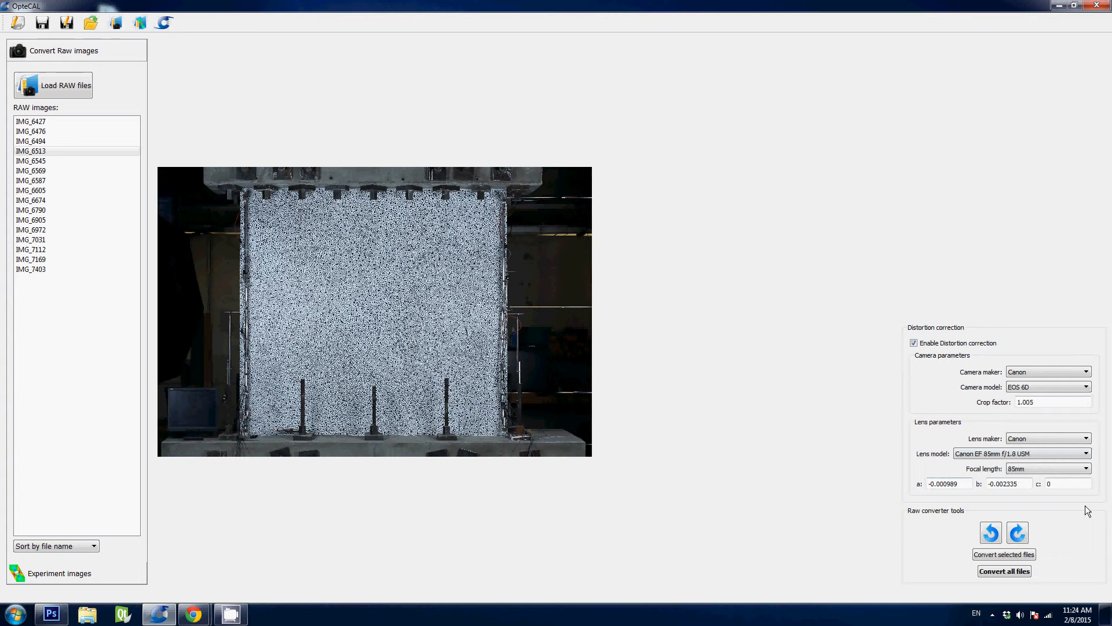
mouse_move(537, 325)
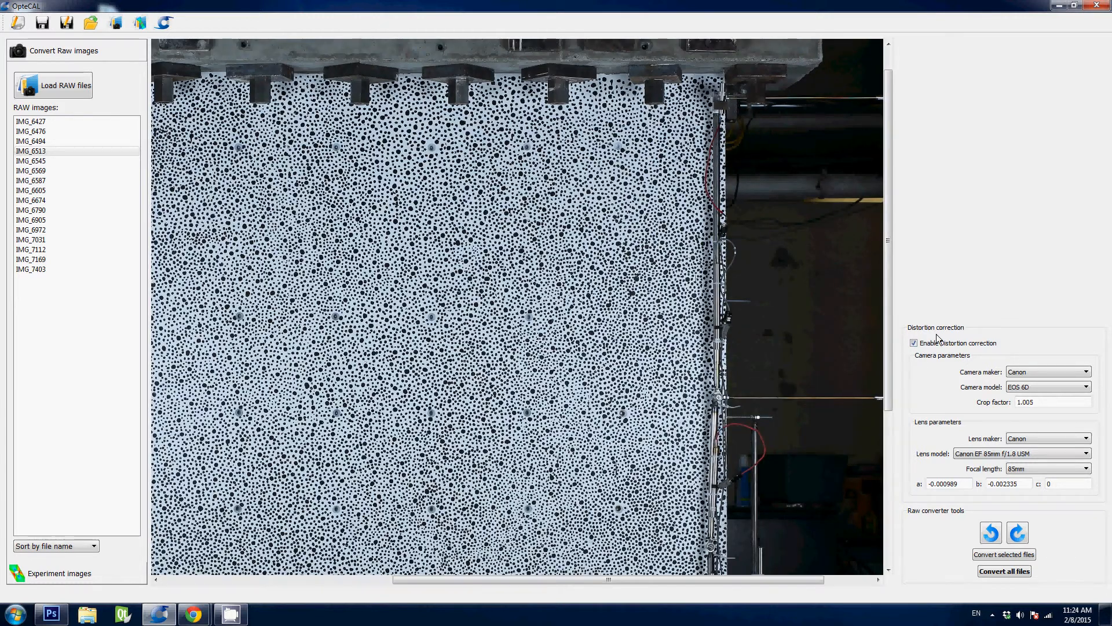
left_click(914, 343)
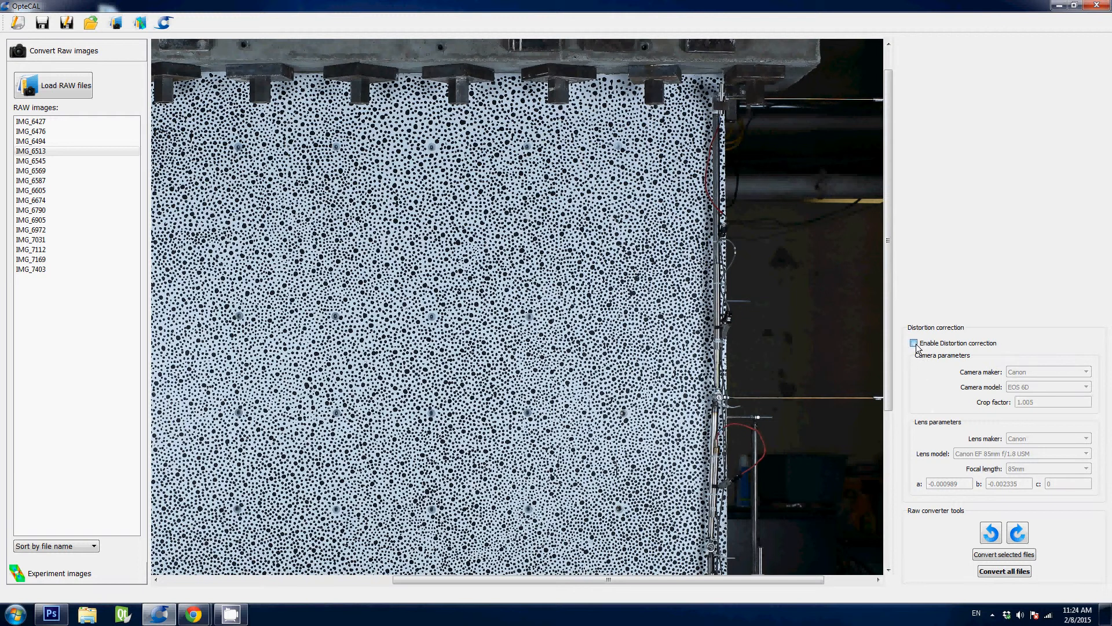
left_click(914, 343)
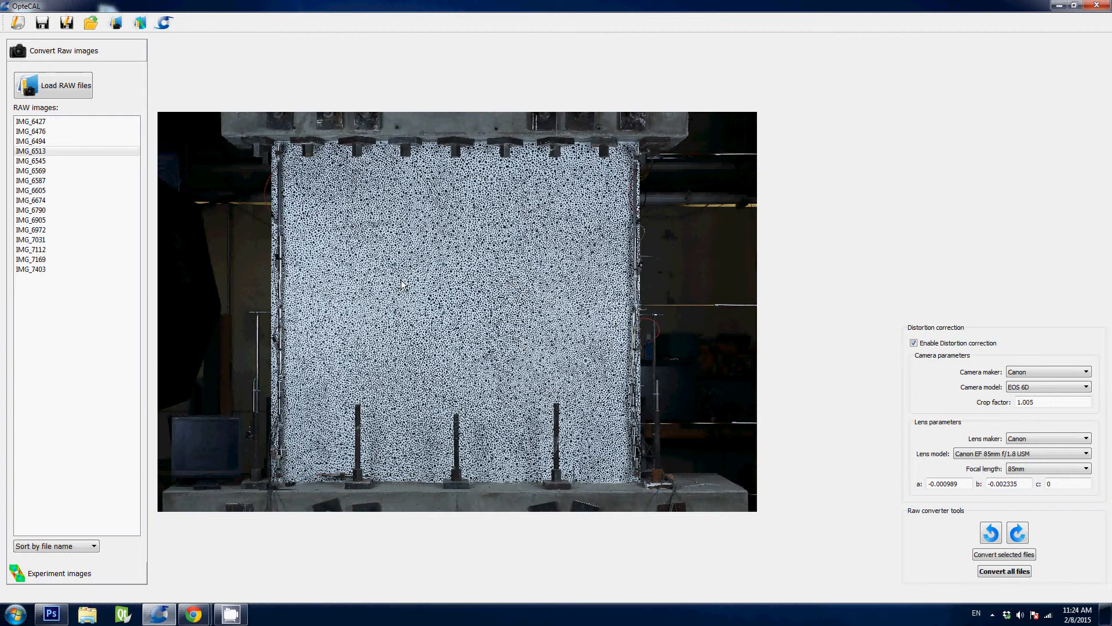
mouse_move(191, 293)
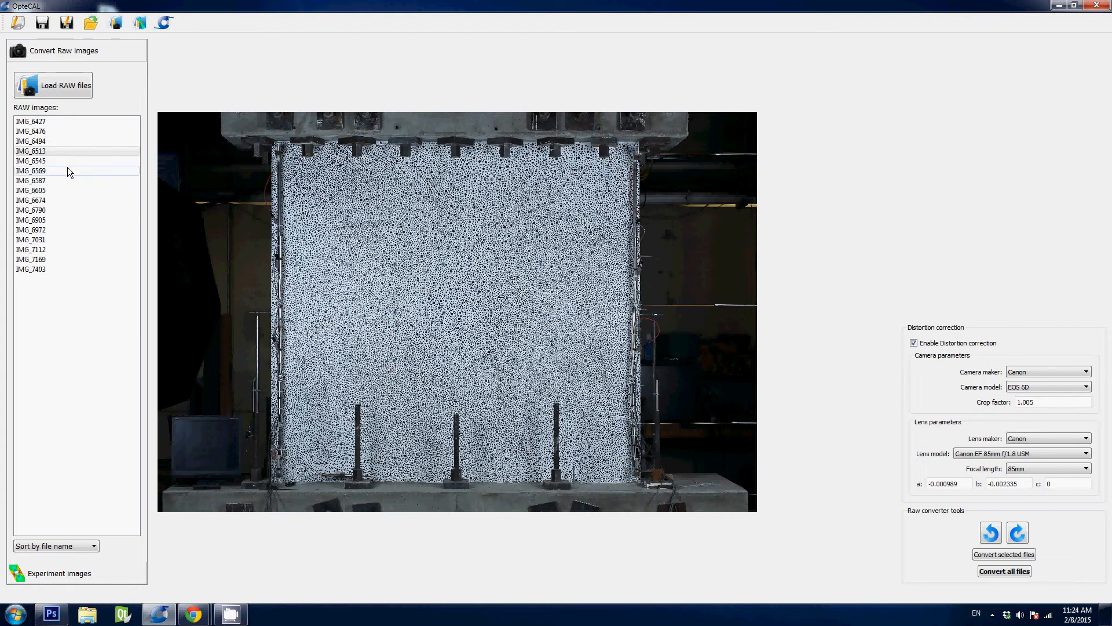
- Select IMG_6513 through IMG_6674 and convert them to corrected TIFFs
left_click(30, 170)
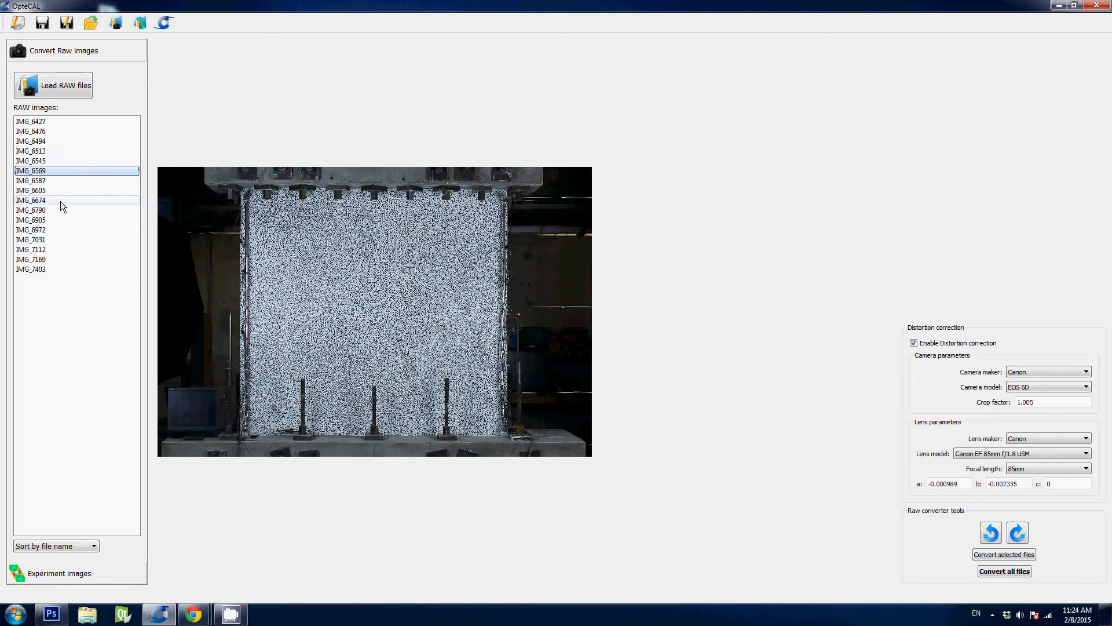
left_click(31, 200)
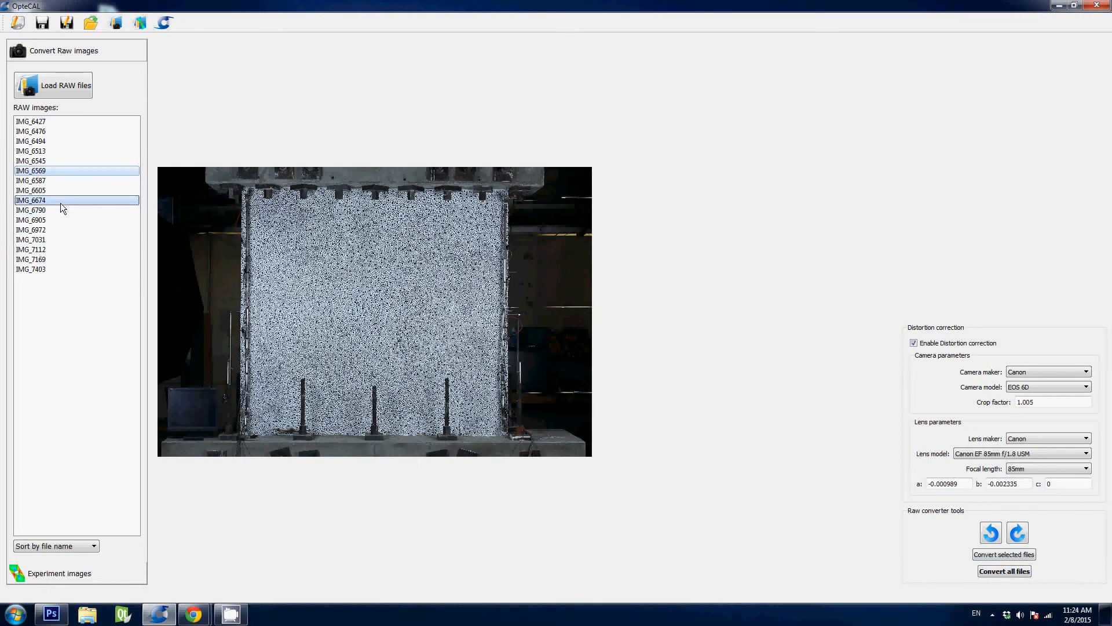
left_click(30, 150)
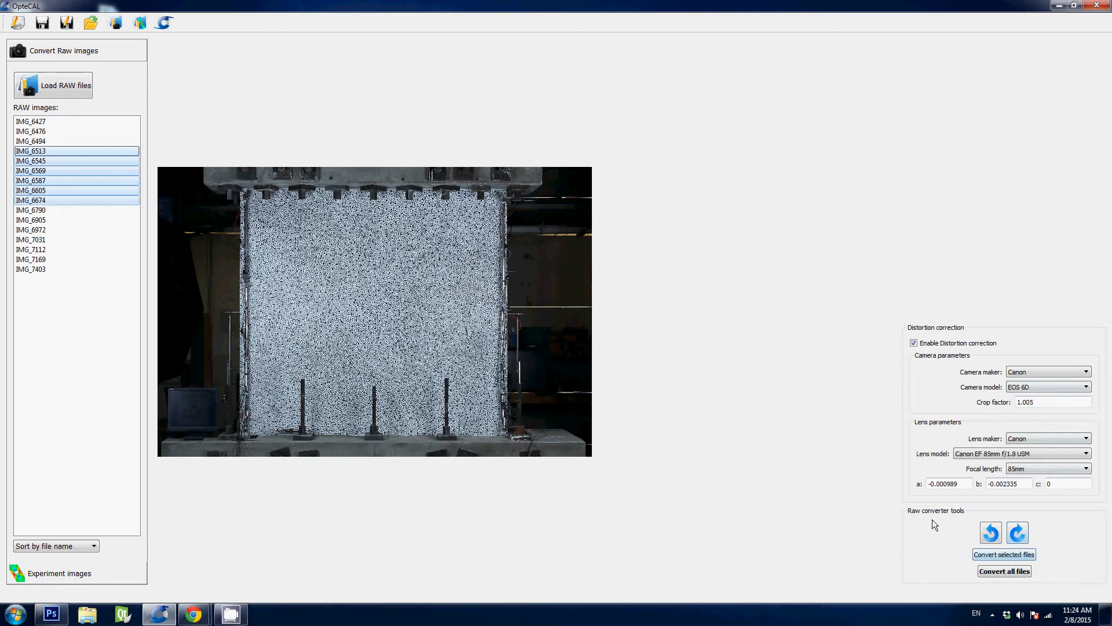
left_click(51, 613)
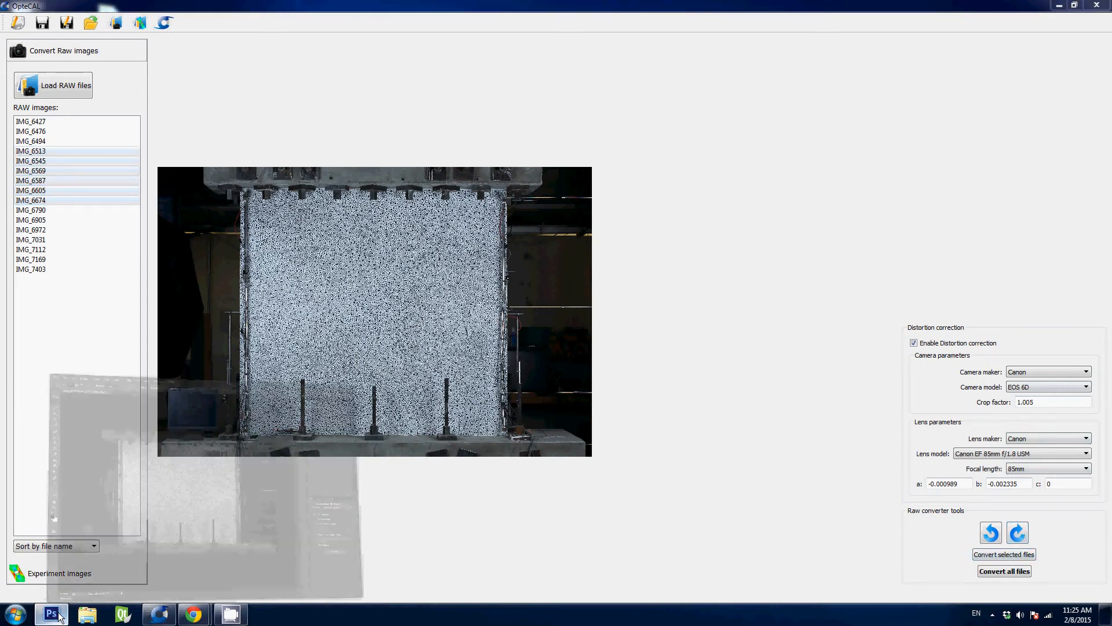
- View IMG_6513.tif in Photoshop as a 16-bit grayscale speckle image
left_click(50, 613)
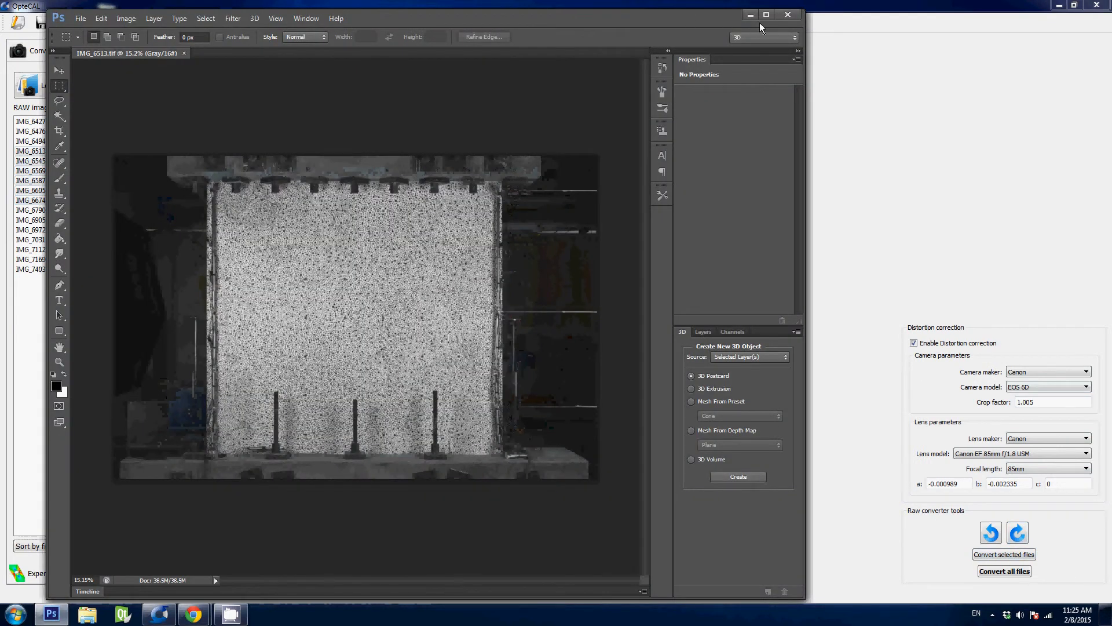
left_click(765, 14)
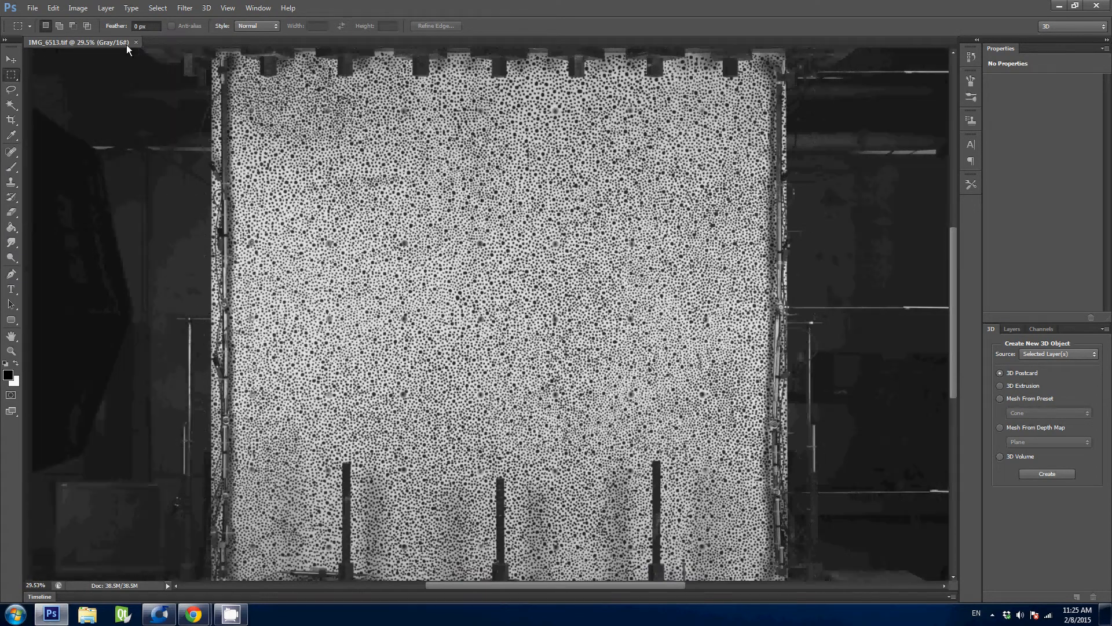
mouse_move(229, 134)
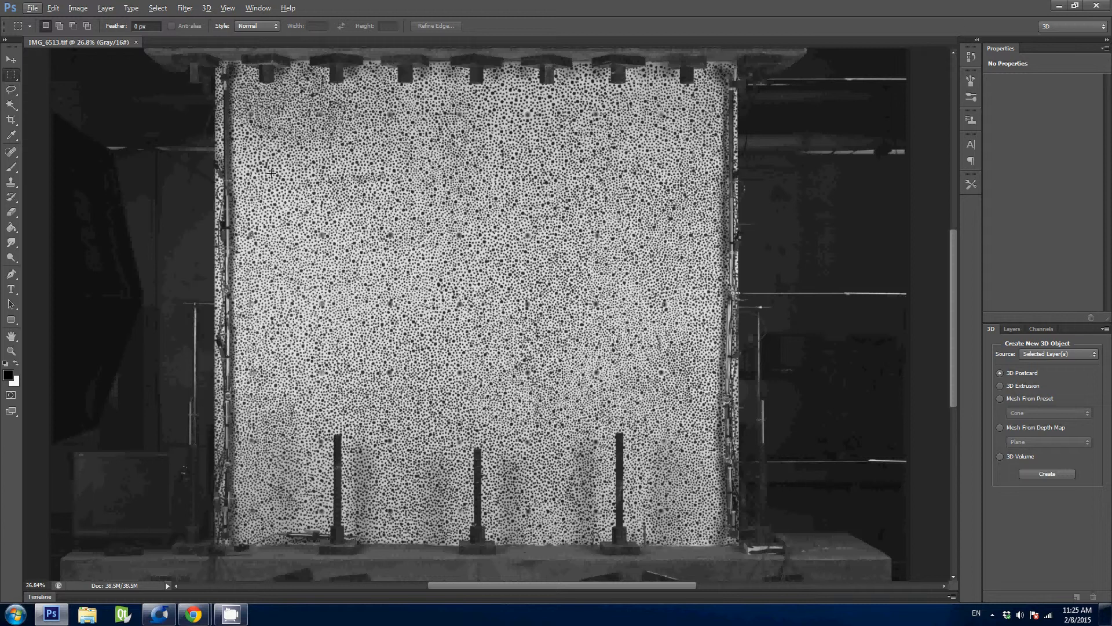
mouse_move(751, 6)
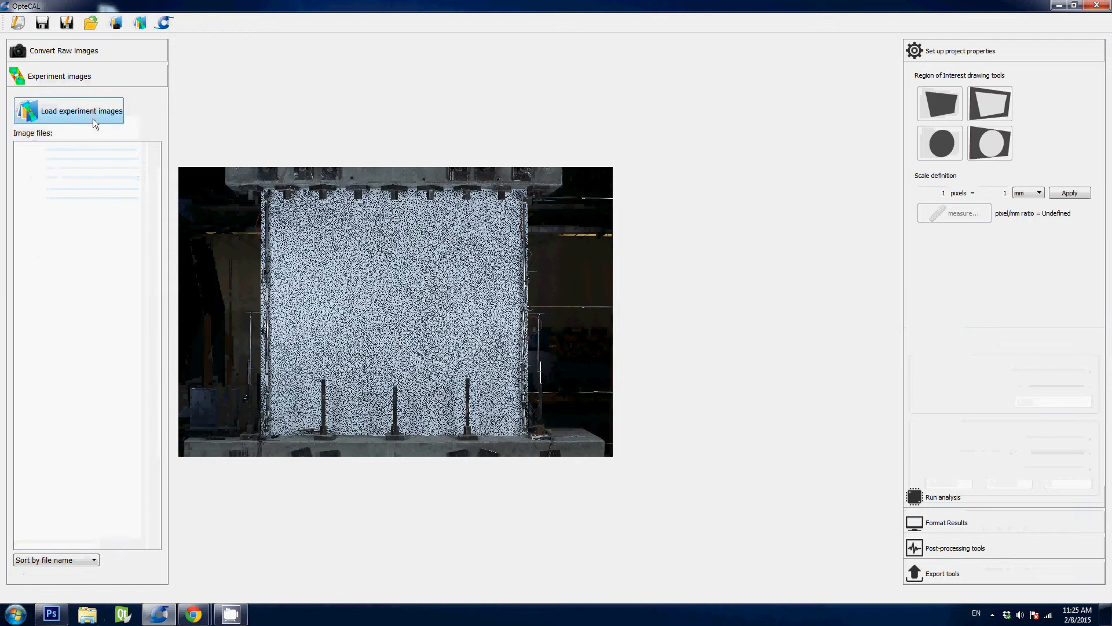
mouse_move(100, 159)
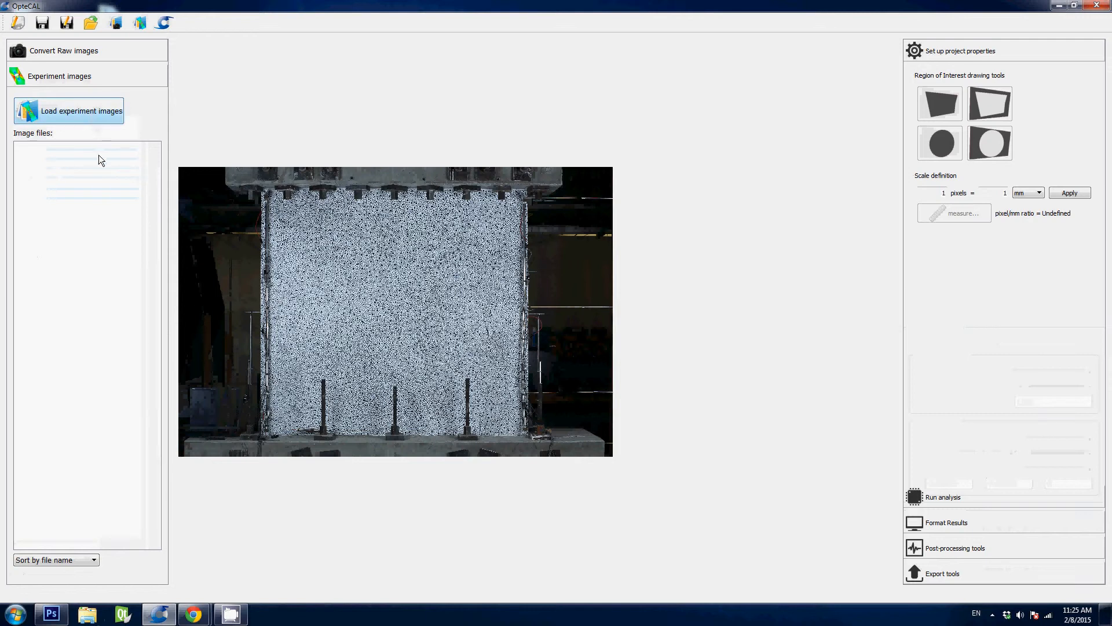